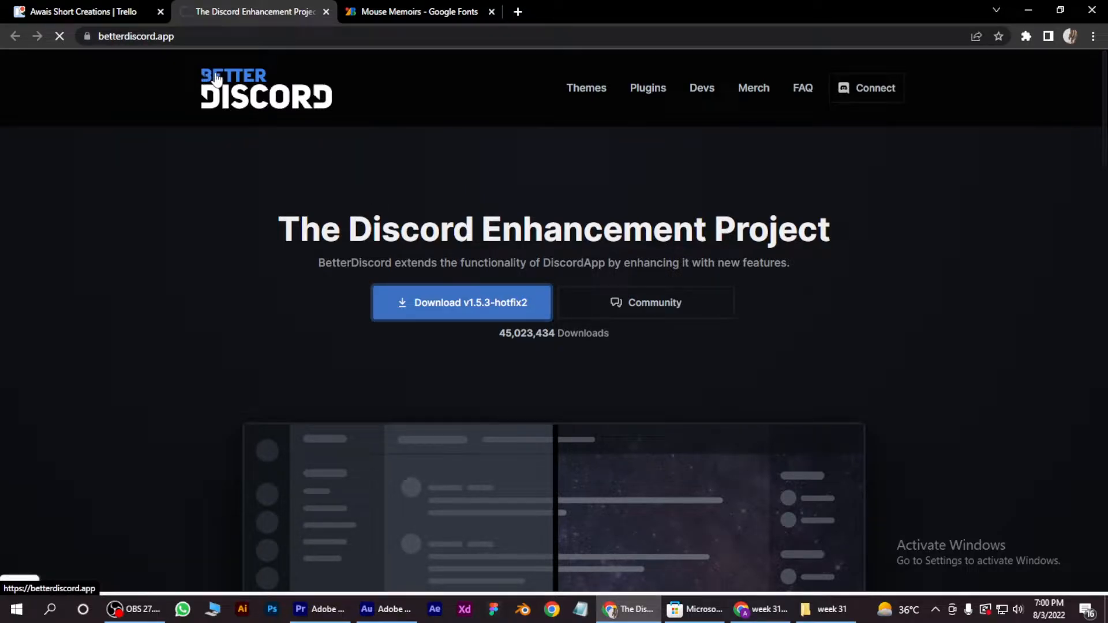
Download the BetterDiscord v1.5.3-hotfix2 Windows installer from betterdiscord.app
{"action": "left_click", "coordinate": [461, 303]}
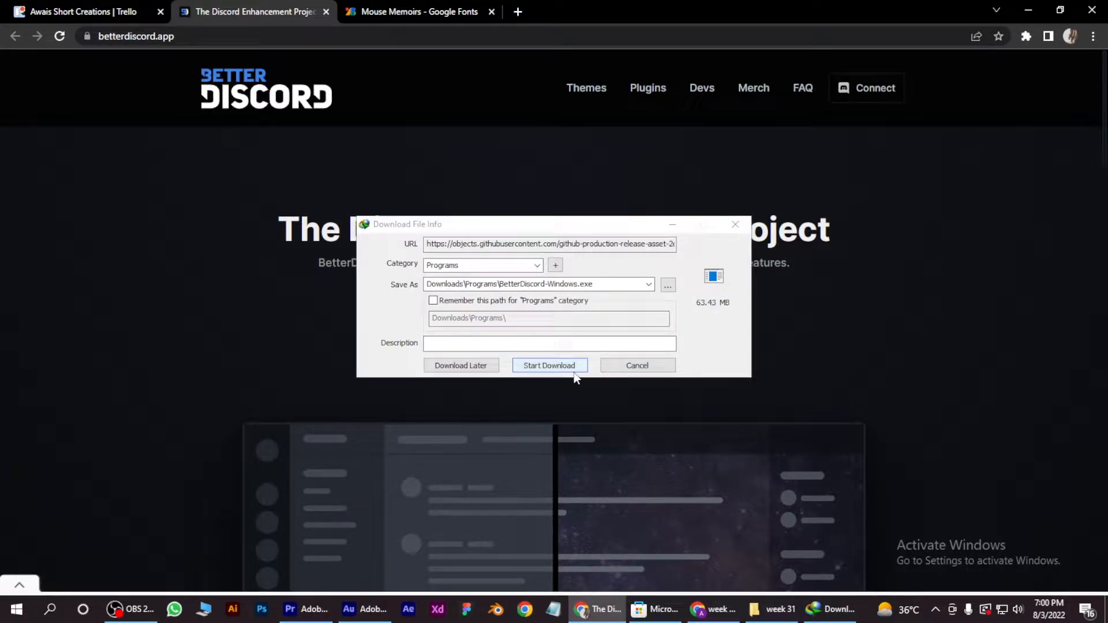
{"action": "left_click", "coordinate": [549, 365]}
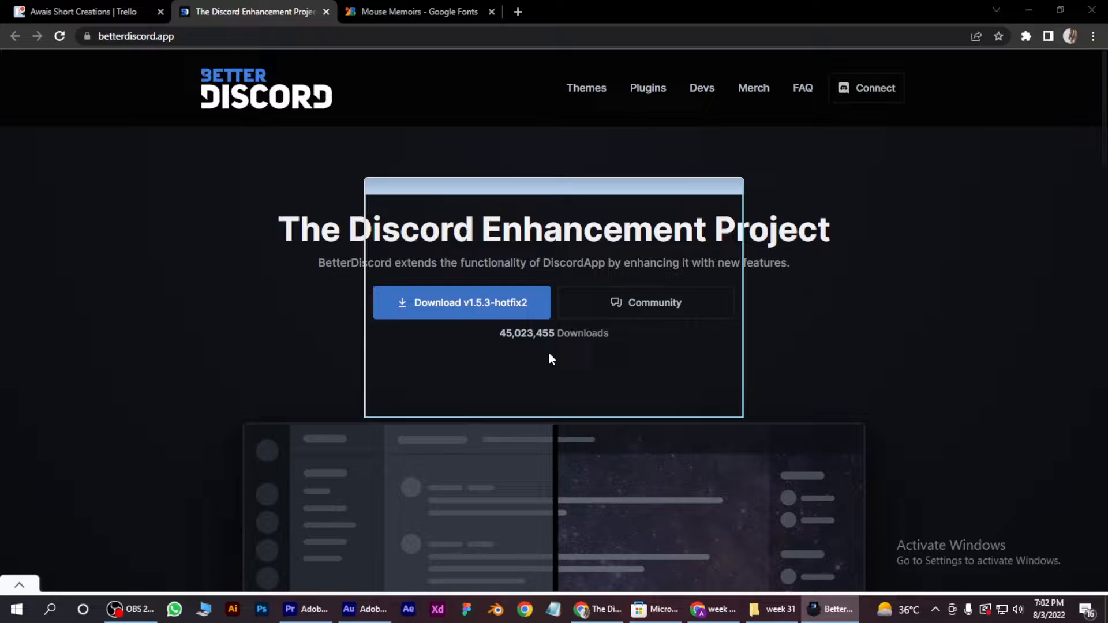
Accept the license and install BetterDiscord into the stable Discord installation
{"action": "left_click", "coordinate": [462, 302]}
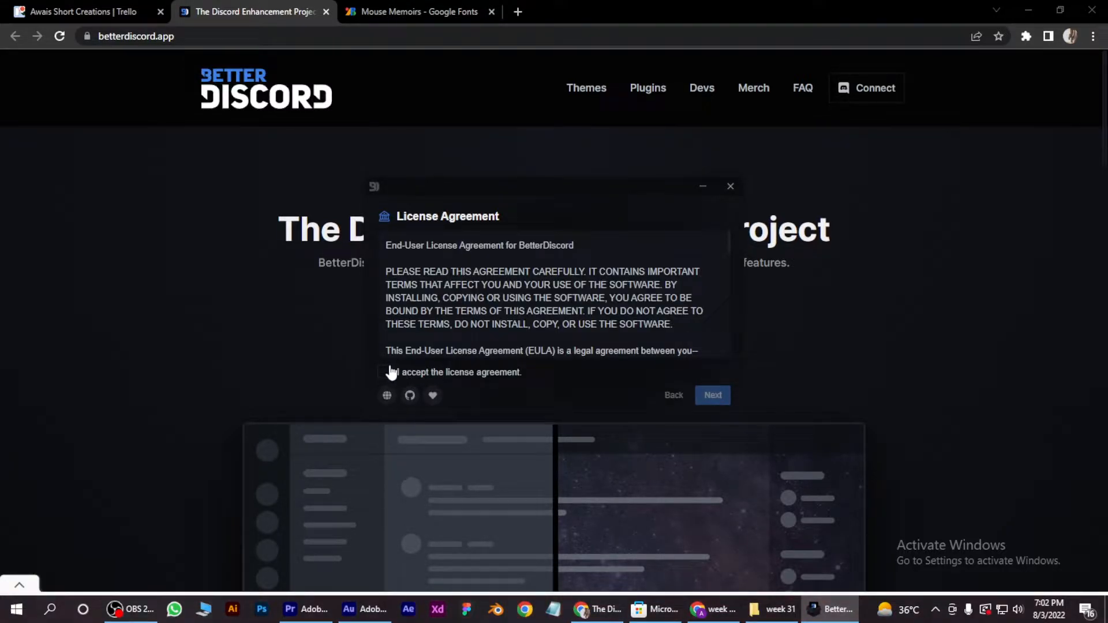
{"action": "left_click", "coordinate": [712, 395]}
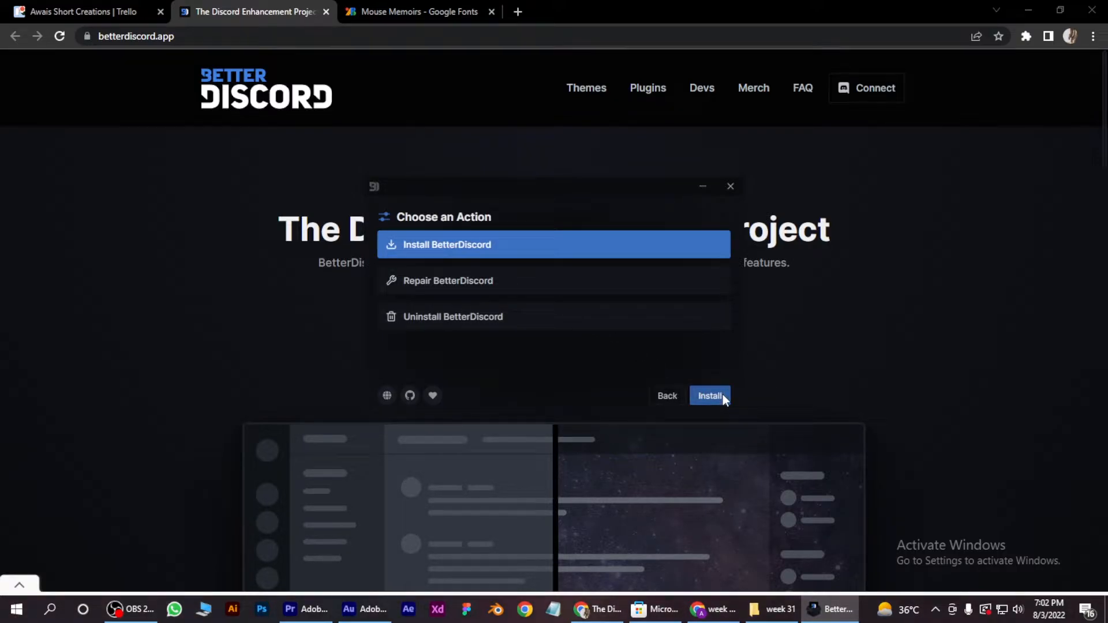
{"action": "left_click", "coordinate": [709, 396]}
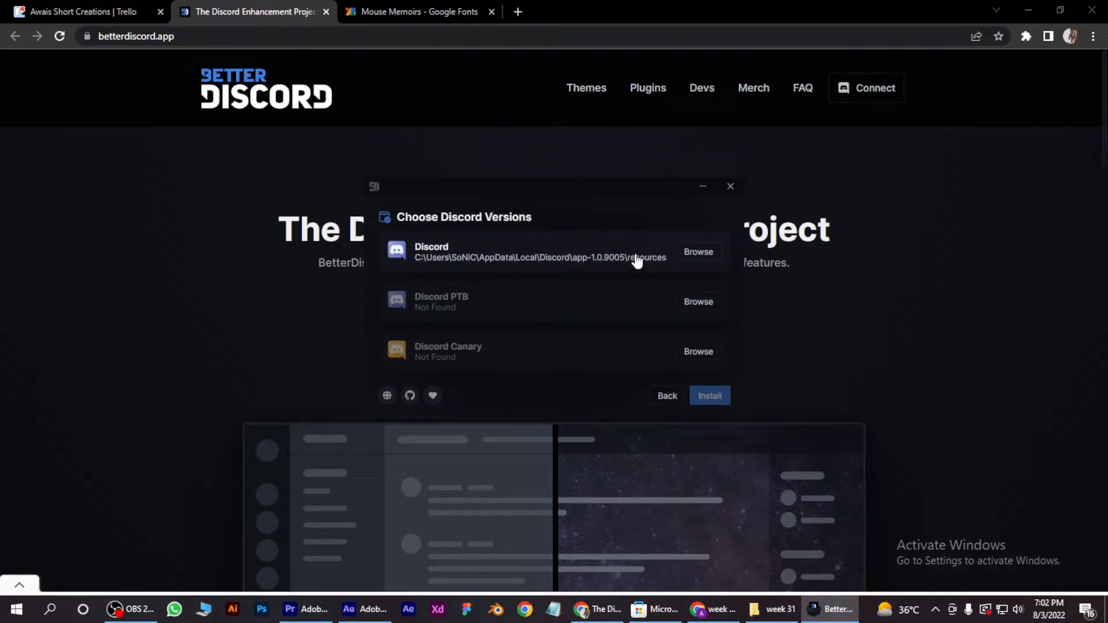
{"action": "left_click", "coordinate": [709, 395]}
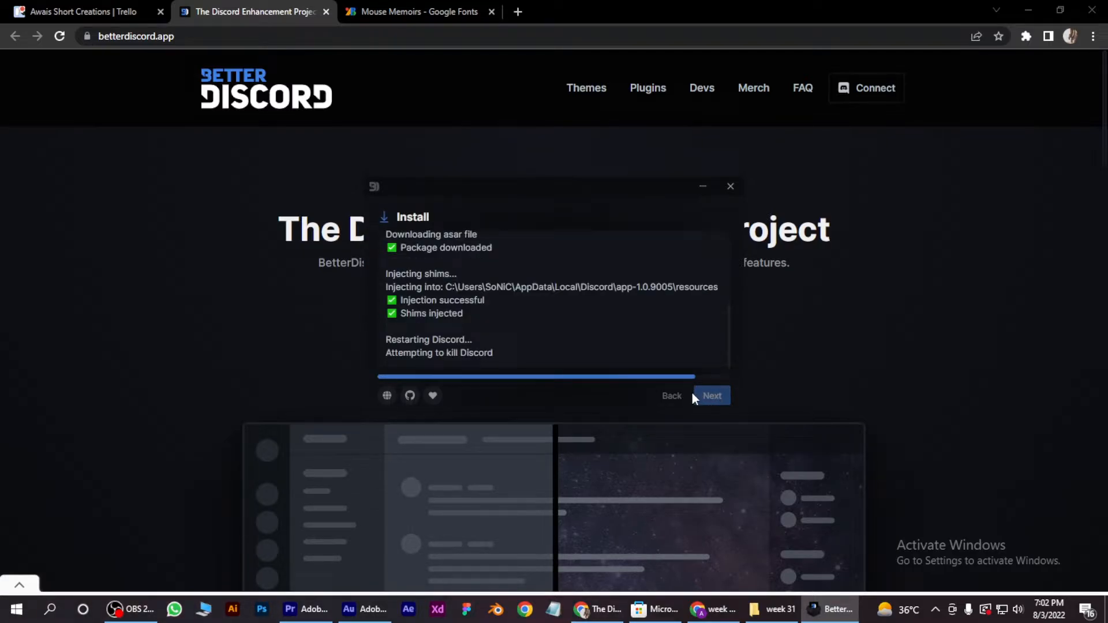
{"action": "left_click", "coordinate": [711, 395]}
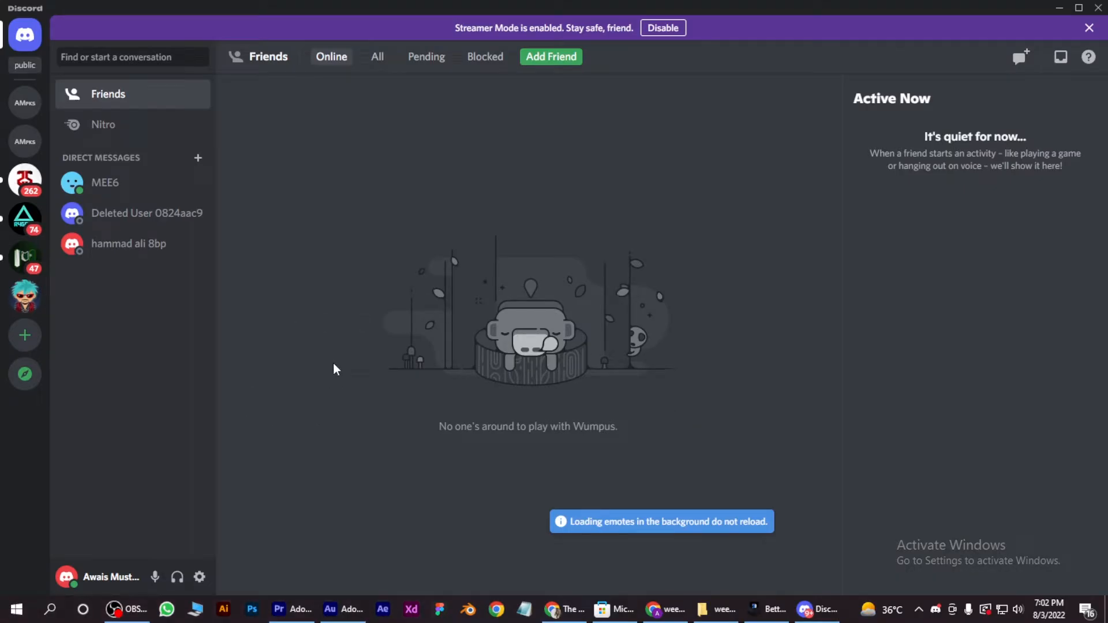
Go to the BetterDiscord Plugins page in Discord's user settings
{"action": "left_click", "coordinate": [201, 577]}
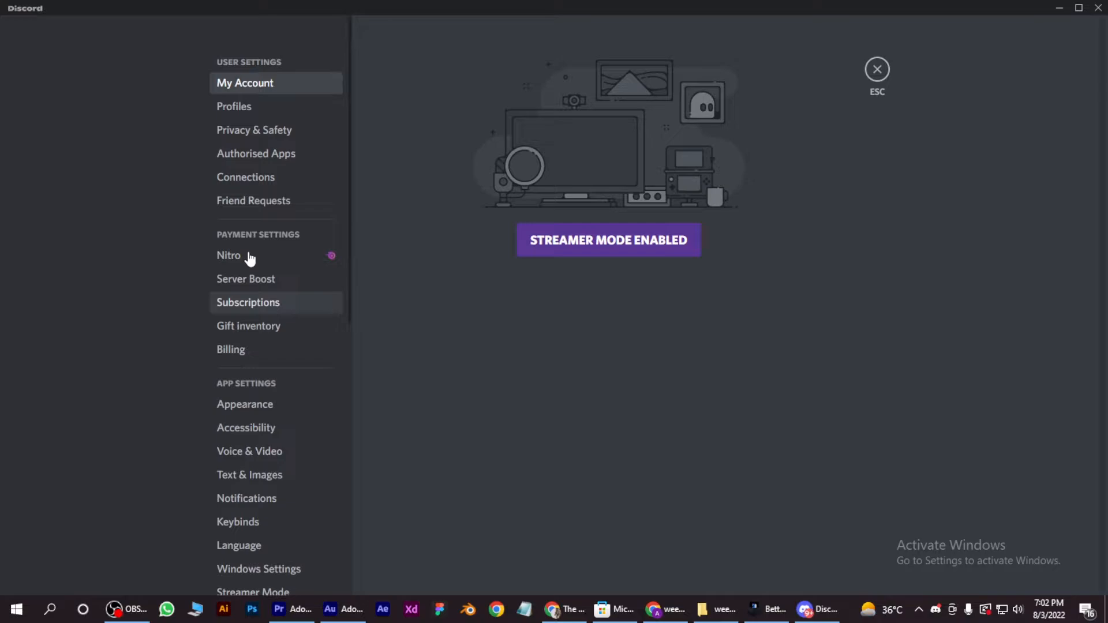
{"action": "scroll", "scroll_direction": "down", "scroll_amount": 3}
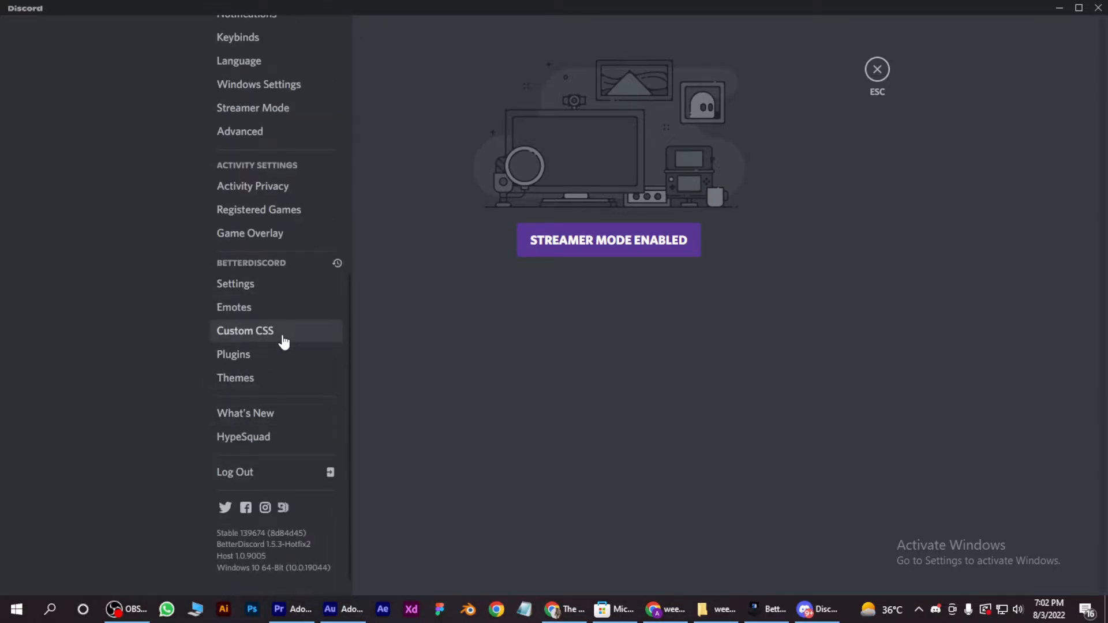
{"action": "left_click", "coordinate": [233, 354]}
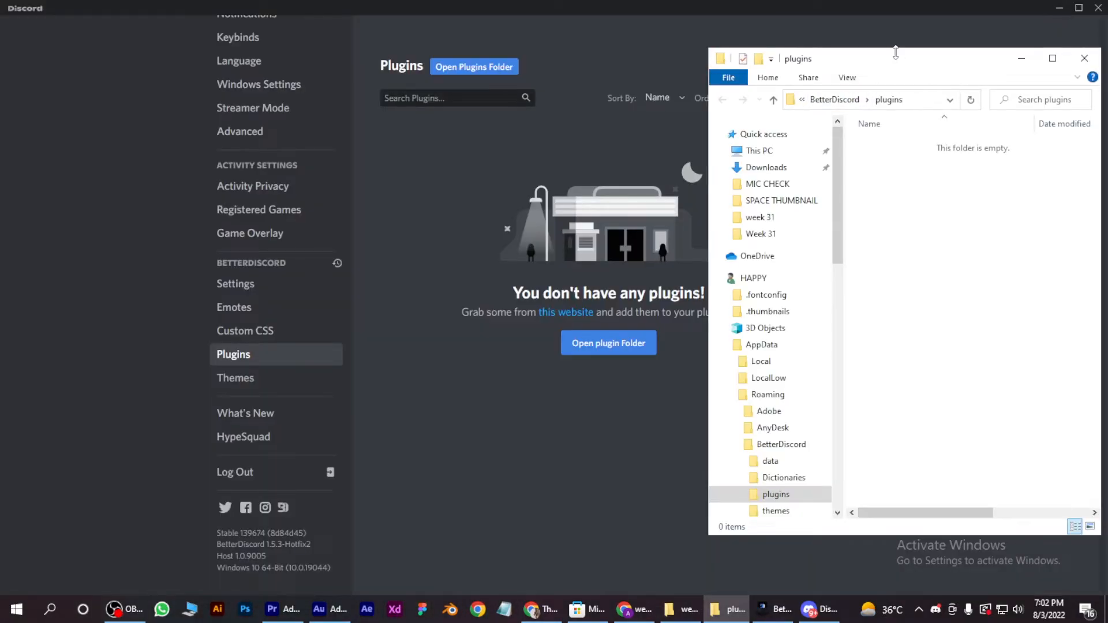
Open a second File Explorer window showing Downloads\Compressed
{"action": "right_click", "coordinate": [767, 167]}
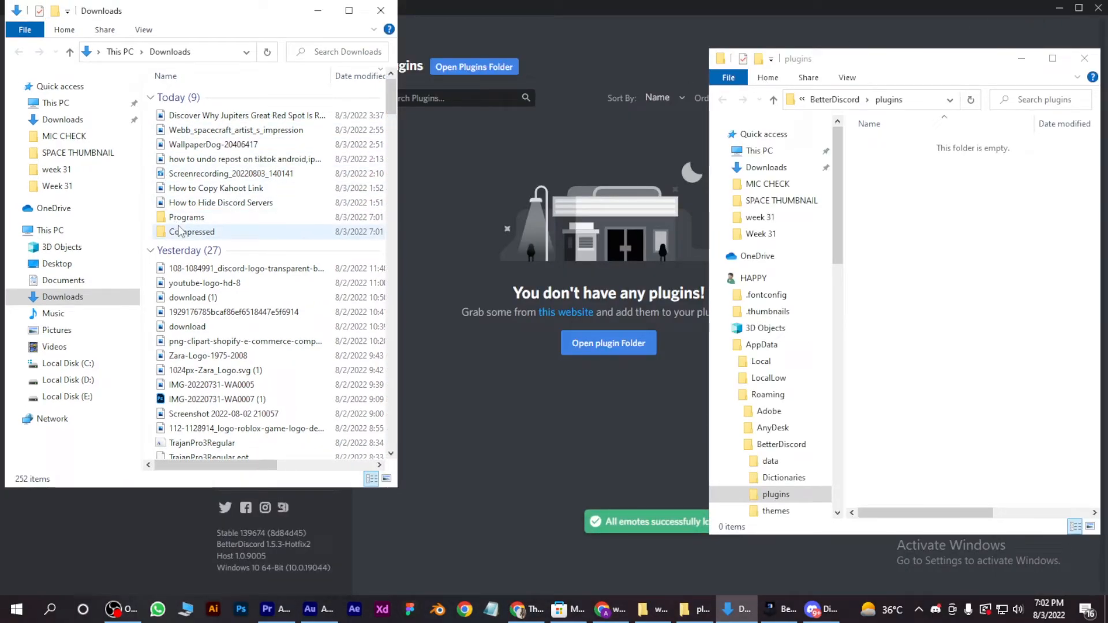
{"action": "double_click", "coordinate": [191, 232]}
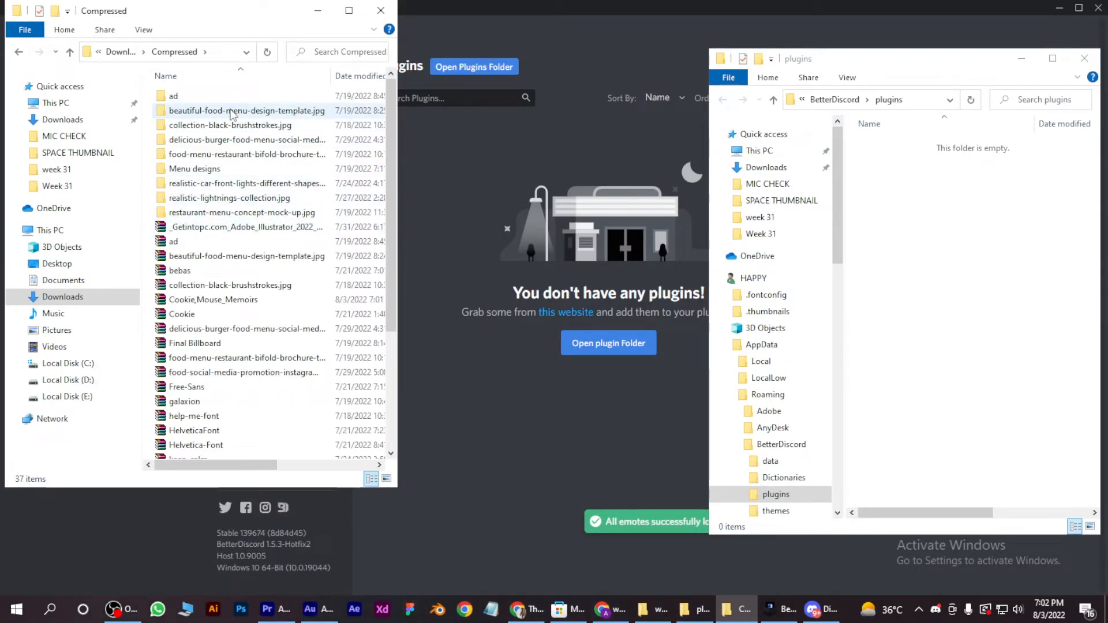